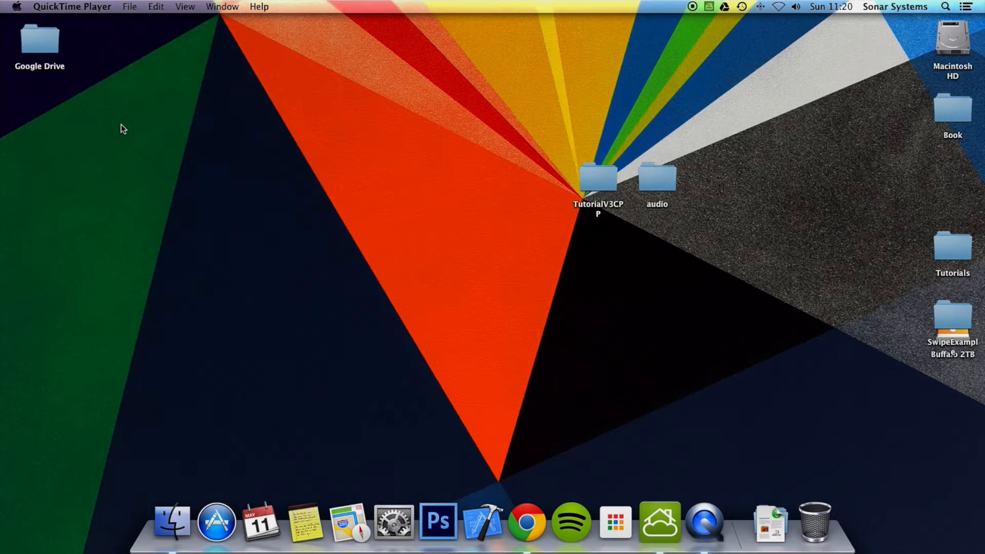
{"action": "mouse_move", "coordinate": [589, 185]}
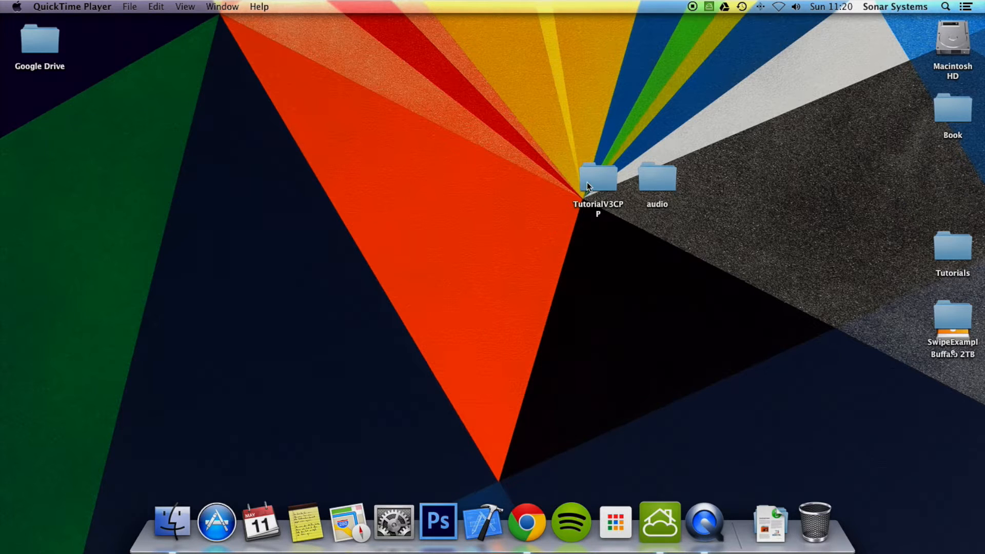
Open the TutorialV3CPP folder on the desktop and select its proj.ios_mac folder.
{"action": "double_click", "coordinate": [596, 177]}
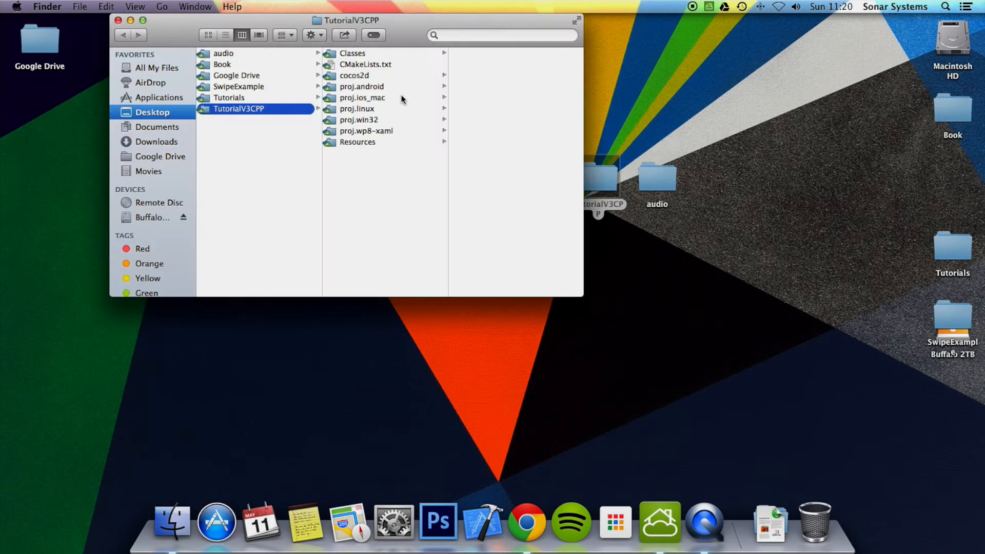
{"action": "left_click", "coordinate": [362, 98]}
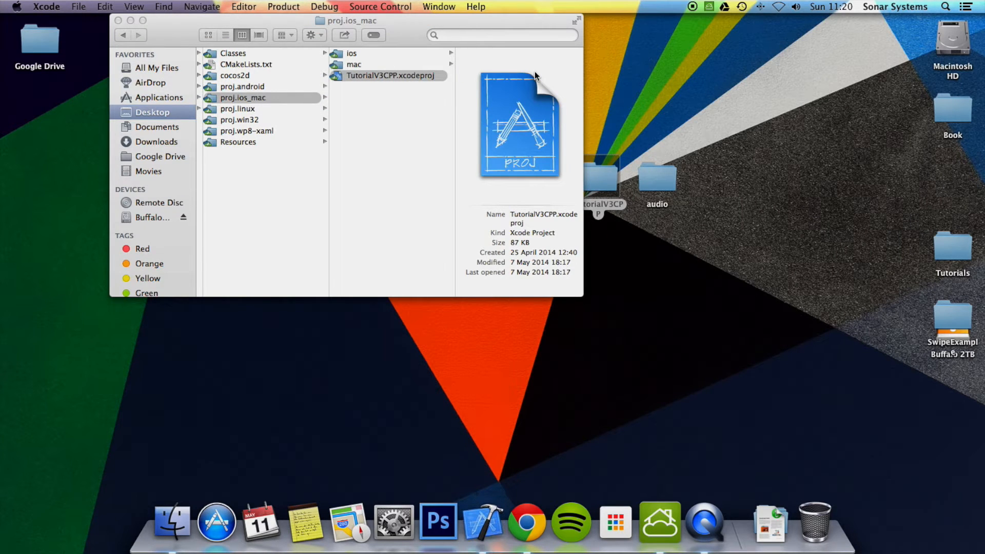
Open TutorialV3CPP.xcodeproj and declare void ImageButton(Ref *pSender) in HelloWorldScene.h.
{"action": "double_click", "coordinate": [392, 75]}
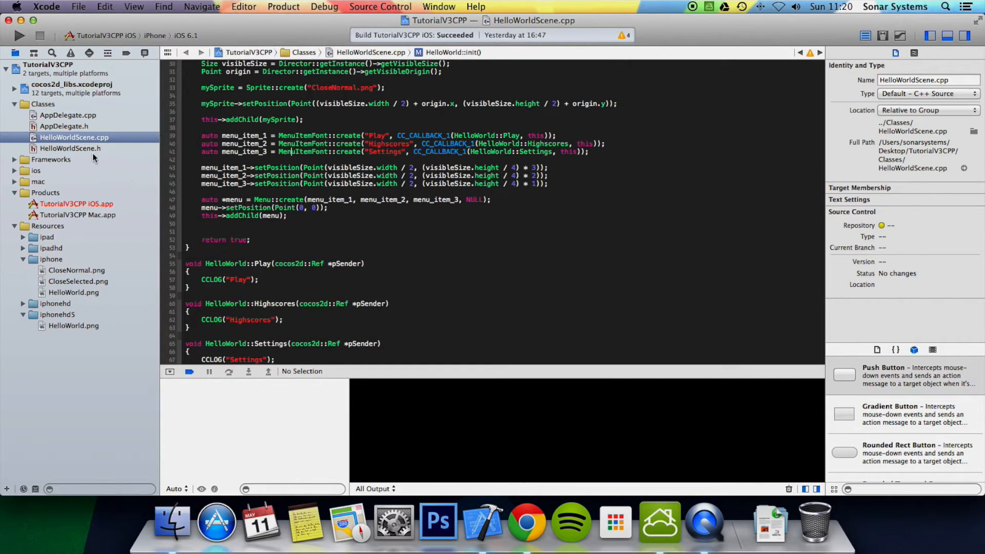
{"action": "left_click", "coordinate": [70, 149]}
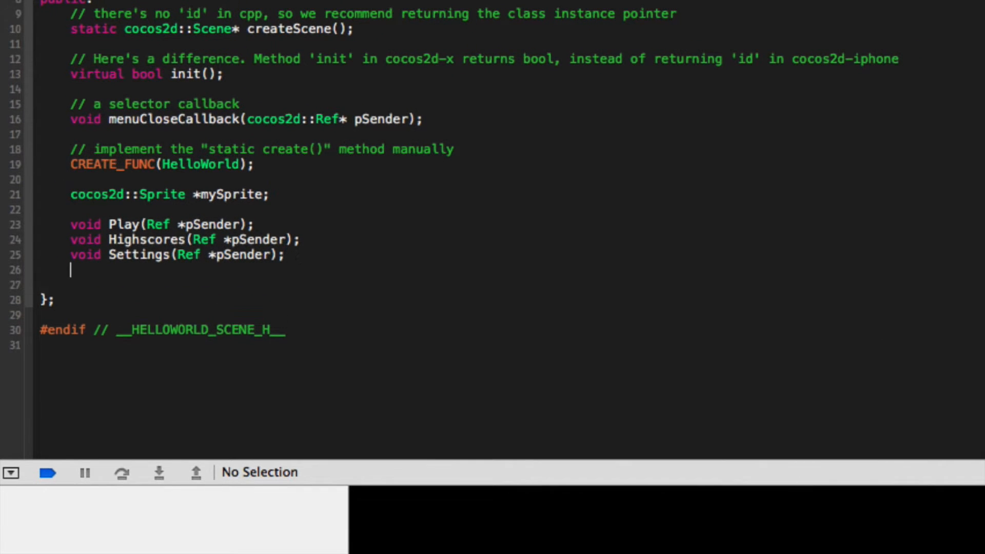
{"action": "type", "text": "void"}
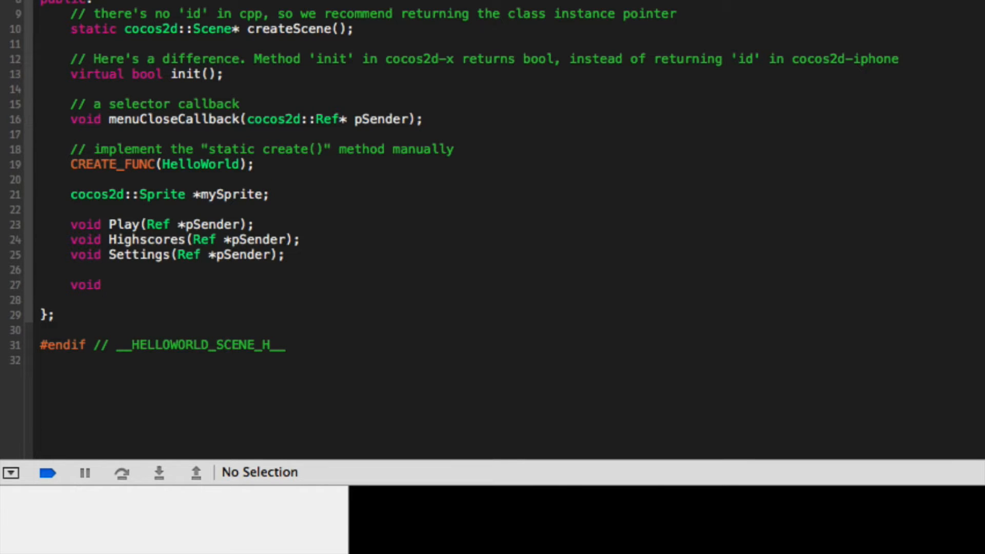
{"action": "type", "text": "ImagButton"}
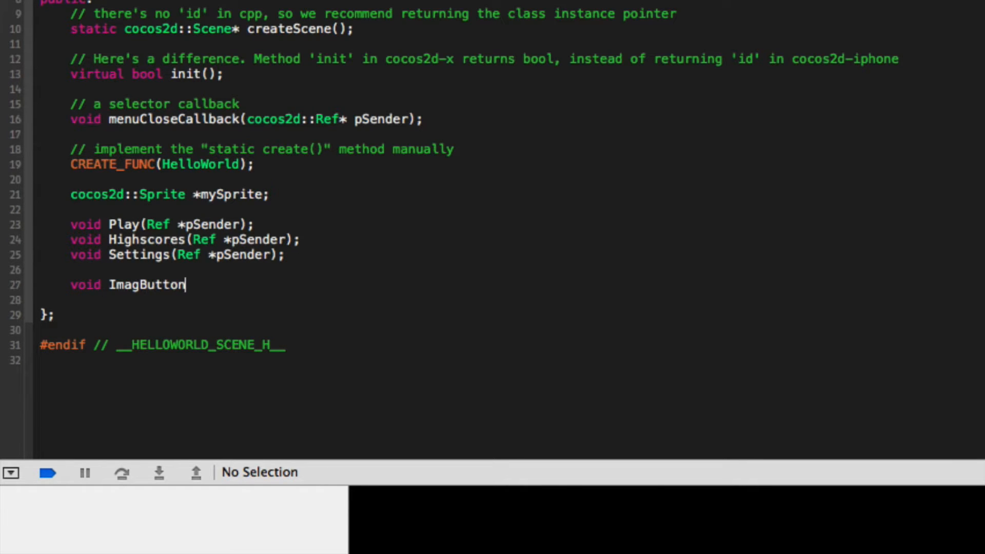
{"action": "type", "text": "e"}
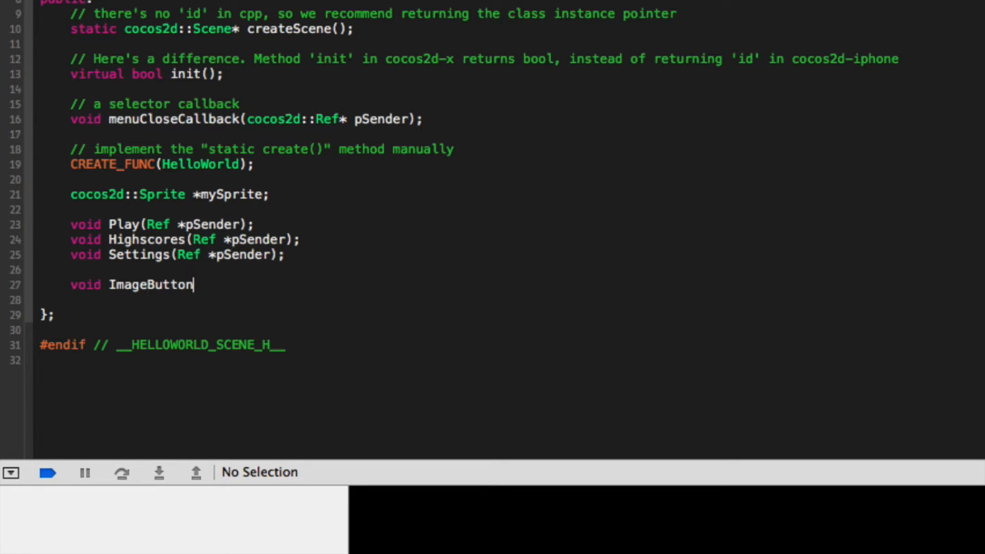
{"action": "type", "text": "();"}
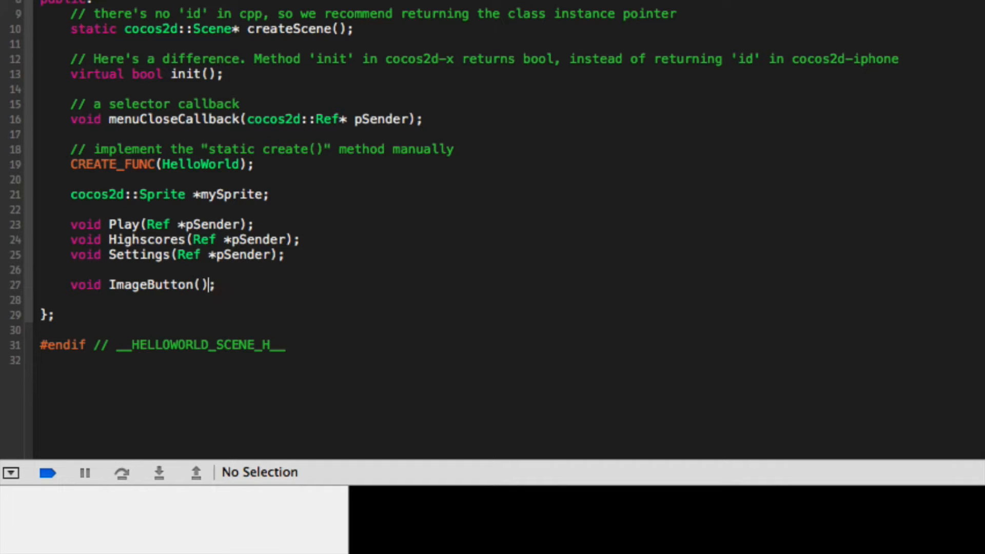
{"action": "type", "text": "Ref *"}
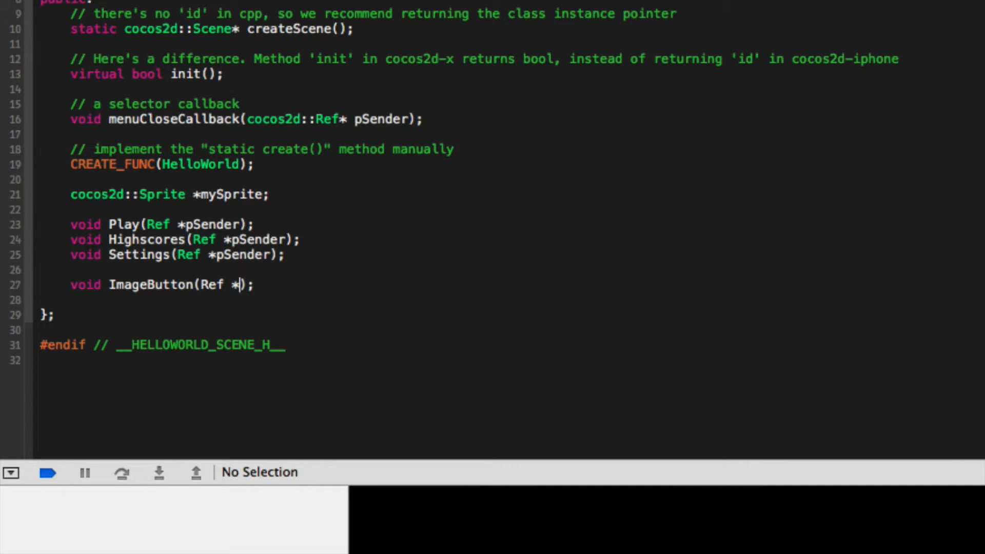
{"action": "type", "text": "pSender"}
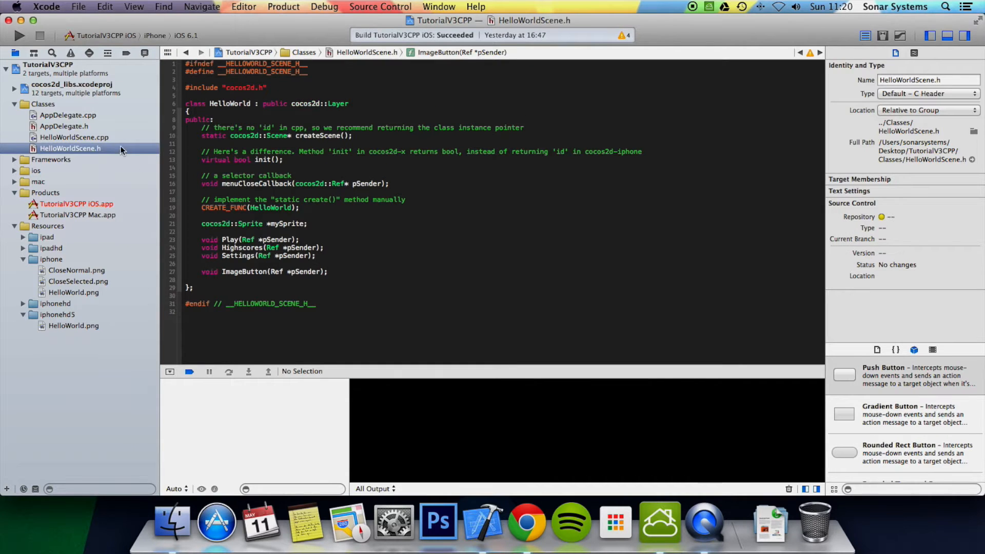
In HelloWorldScene.cpp, start the line 'auto menu_item_4 = MenuItemImage::' below menu_item_3.
{"action": "left_click", "coordinate": [74, 137]}
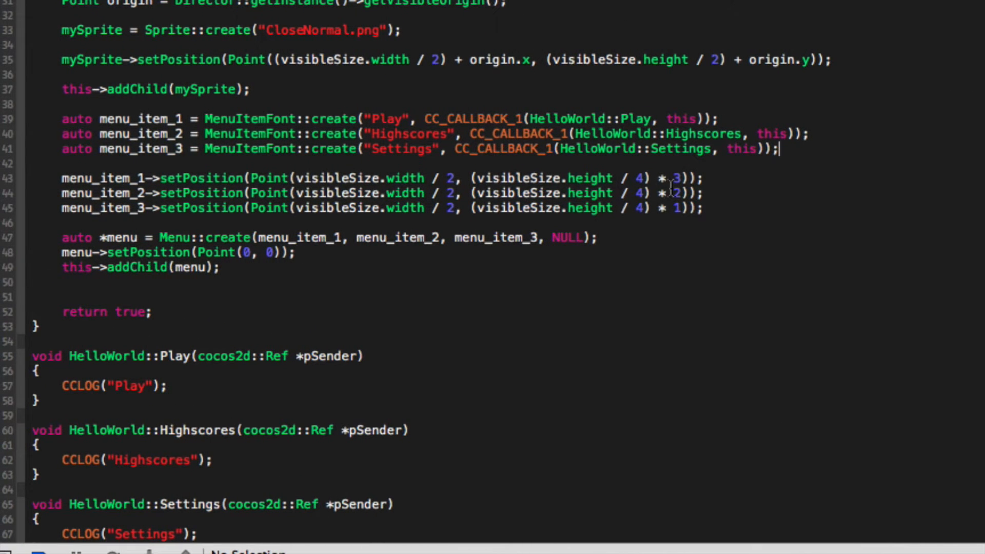
{"action": "type", "text": "auto menu_ite"}
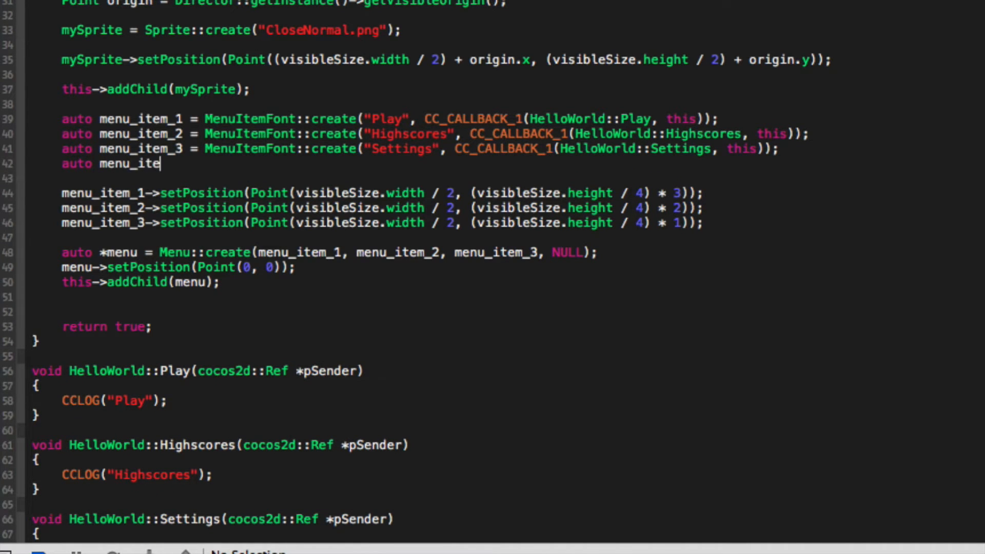
{"action": "type", "text": "m_4"}
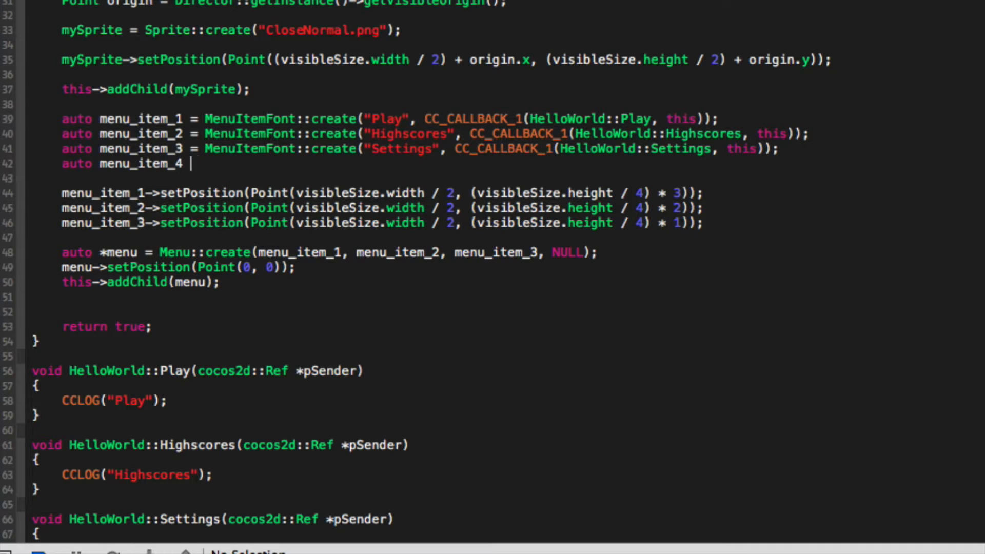
{"action": "type", "text": "= M"}
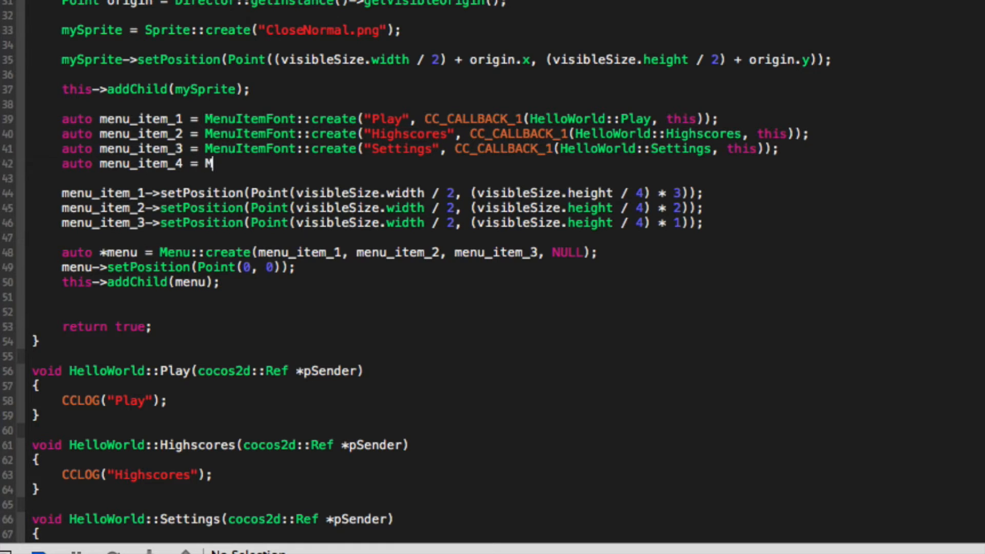
{"action": "type", "text": "enuItemImage"}
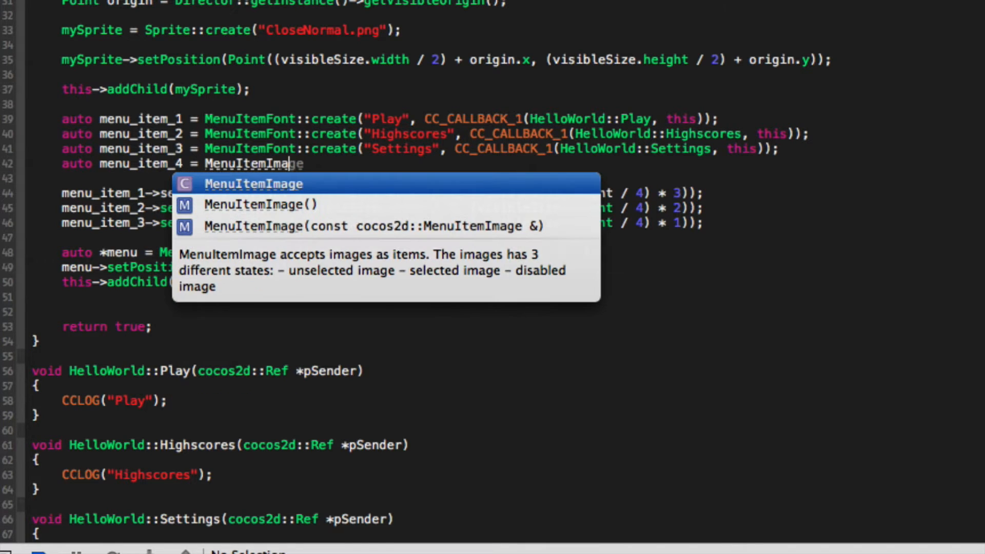
{"action": "type", "text": "::crea"}
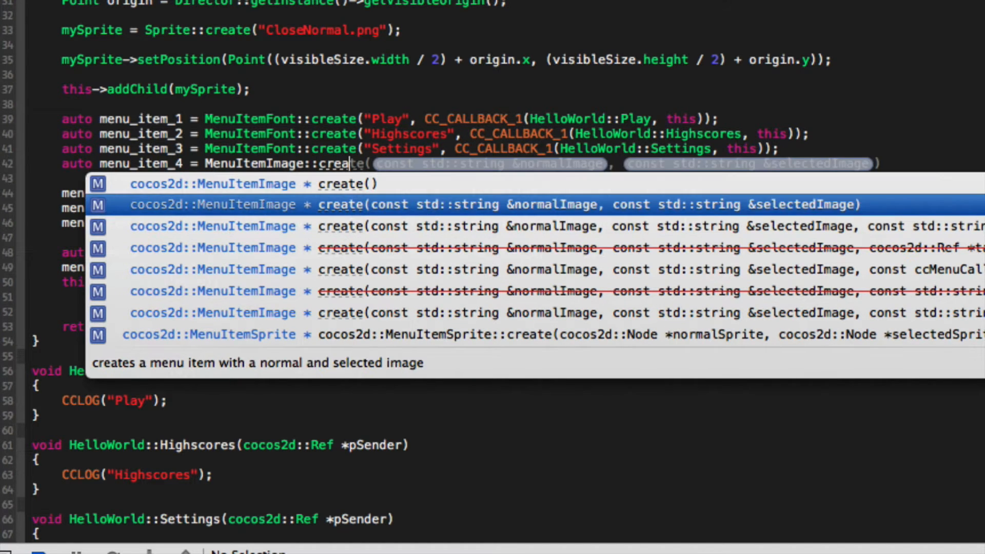
Choose the create overload with a callback, passing CloseNormal.png and CloseSelected as images.
{"action": "key", "text": "Down"}
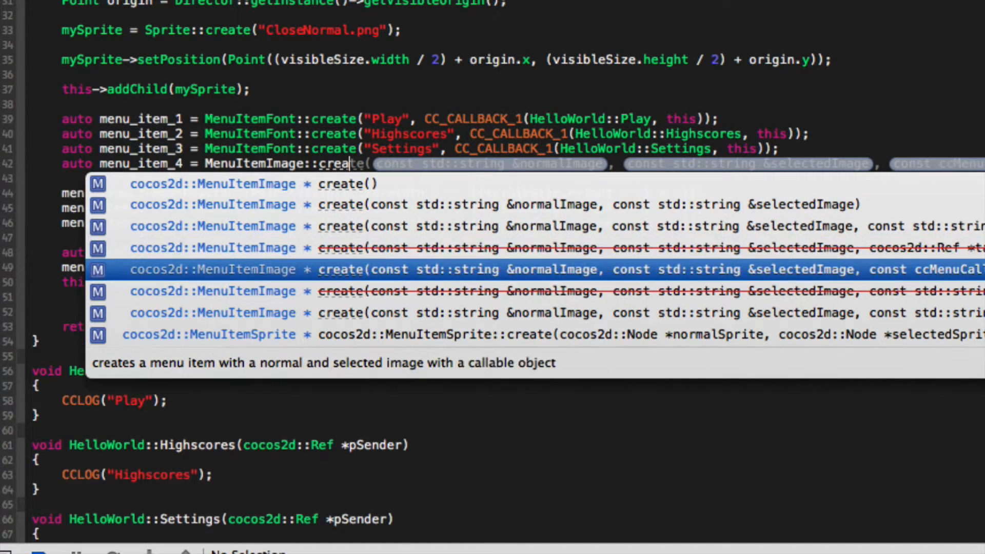
{"action": "key", "text": "down"}
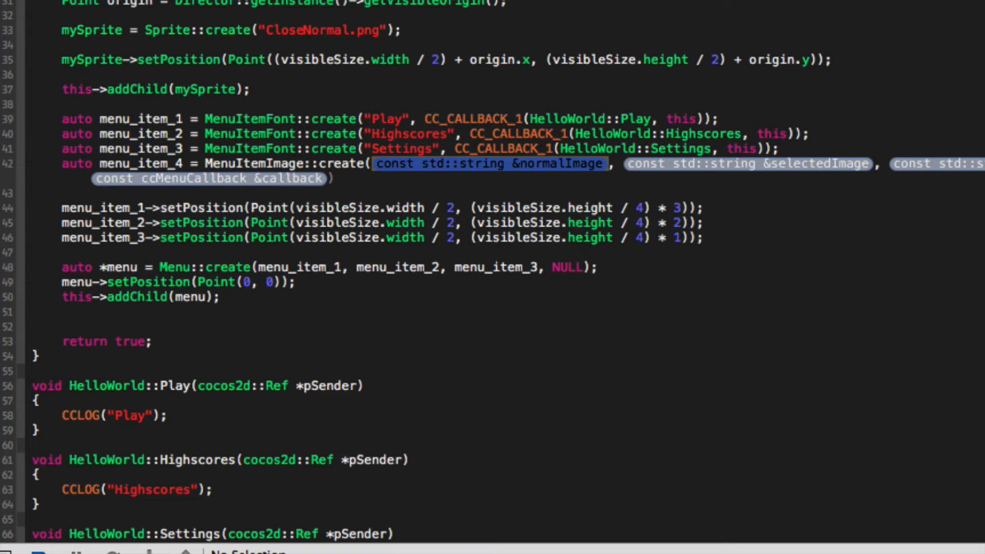
{"action": "type", "text": "\"\","}
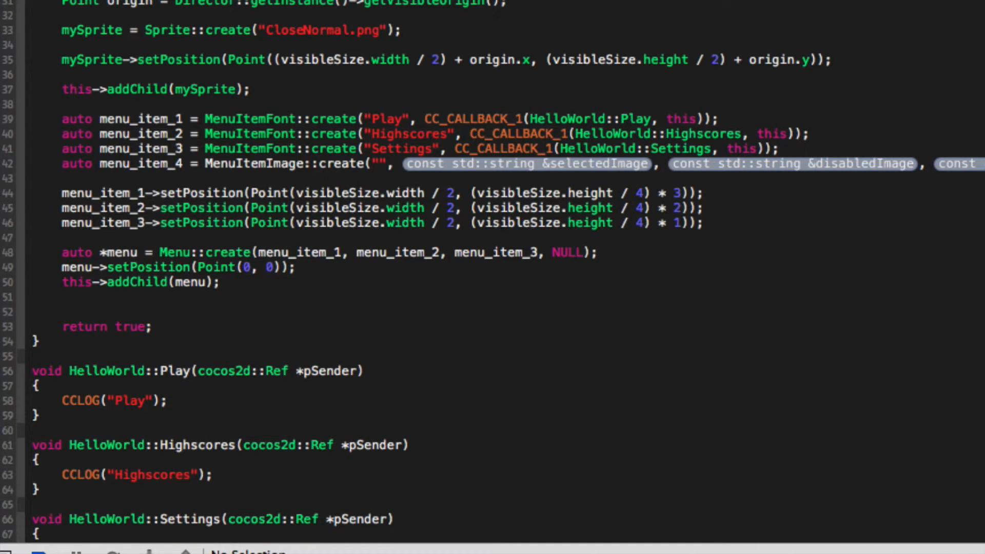
{"action": "type", "text": "CloseNormal."}
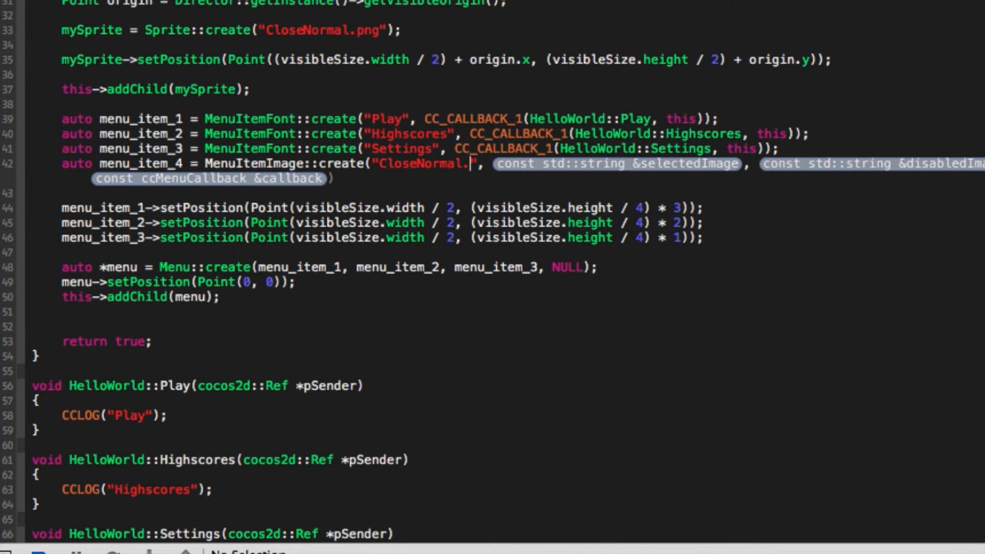
{"action": "type", "text": "png"}
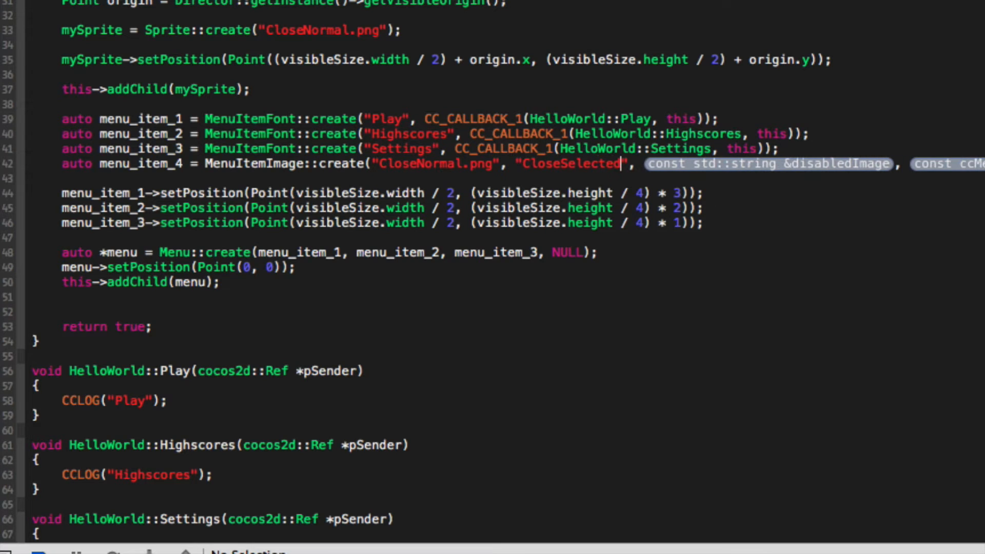
Complete menu_item_4 with CloseSelected.png and a CC_CALLBACK_1 to HelloWorld::ImageButton.
{"action": "type", "text": ".png"}
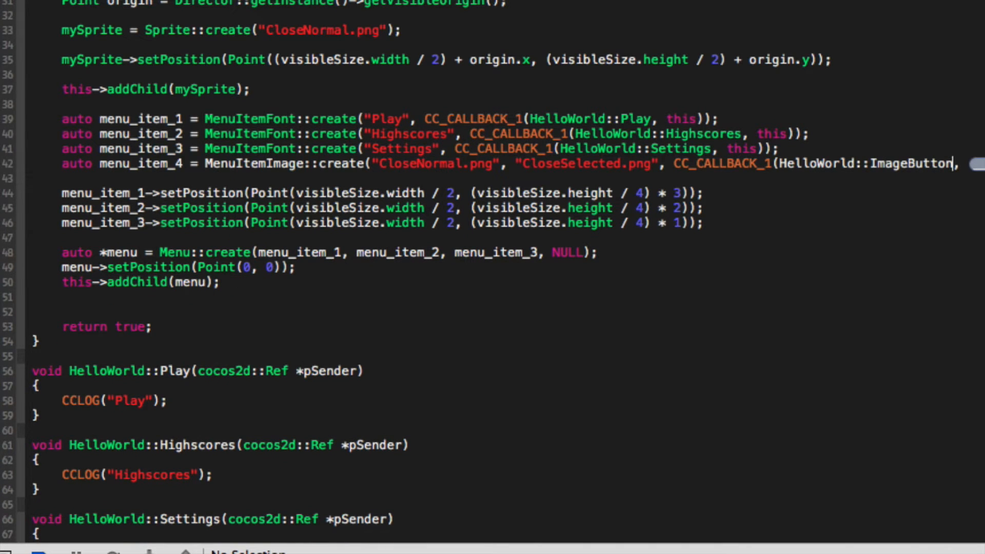
{"action": "scroll", "scroll_direction": "right", "scroll_amount": 3}
{"action": "type", "text": " this));"}
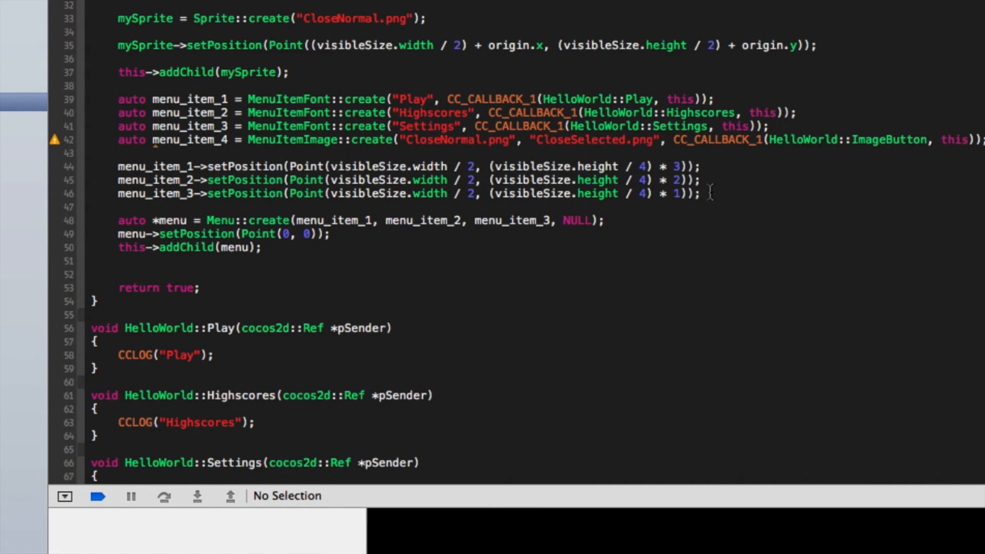
{"action": "type", "text": "menu_item_4"}
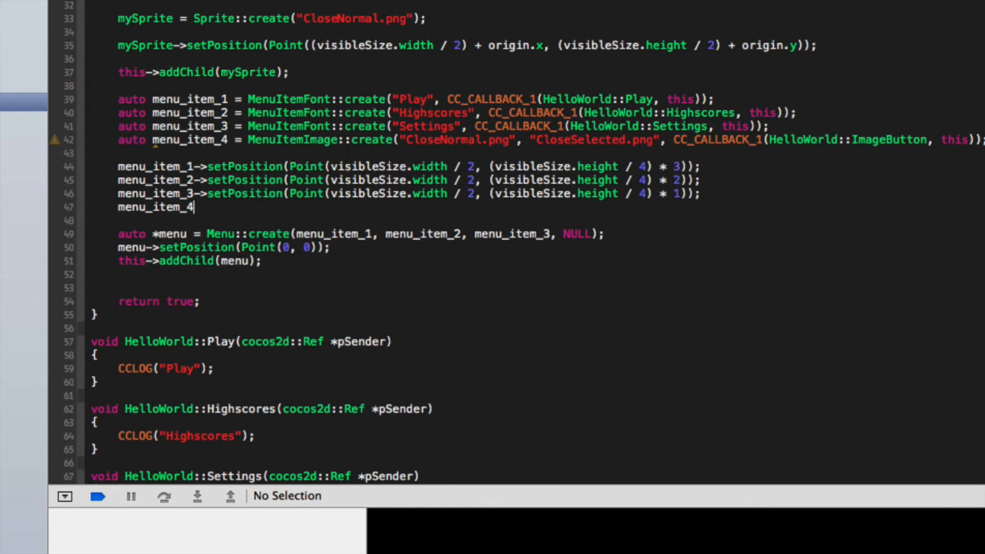
Position menu_item_4 at visibleSize.height / 5 * 1, spacing all items by fifths (4, 3, 2, 1).
{"action": "left_click", "coordinate": [55, 207]}
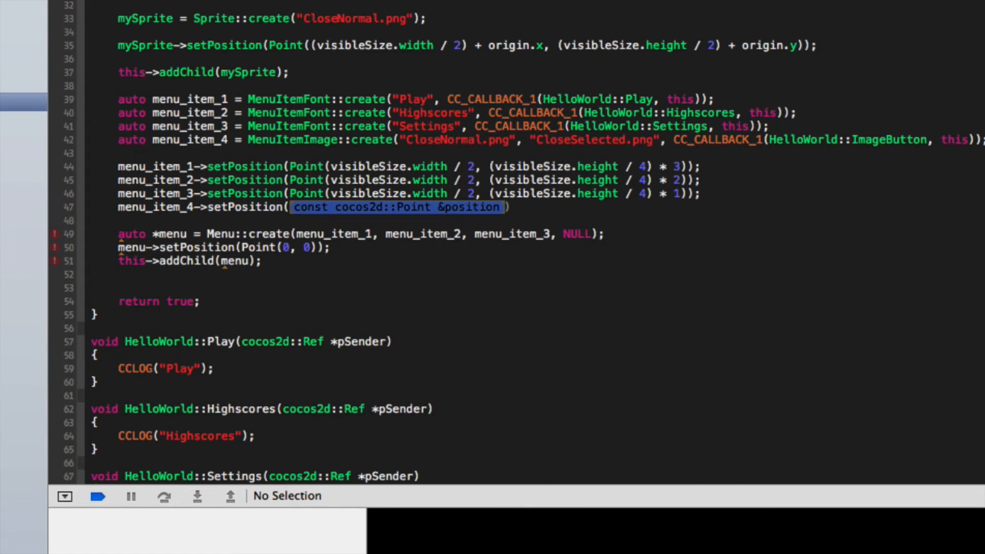
{"action": "type", "text": "Point(visibleSize.width / 2, ("}
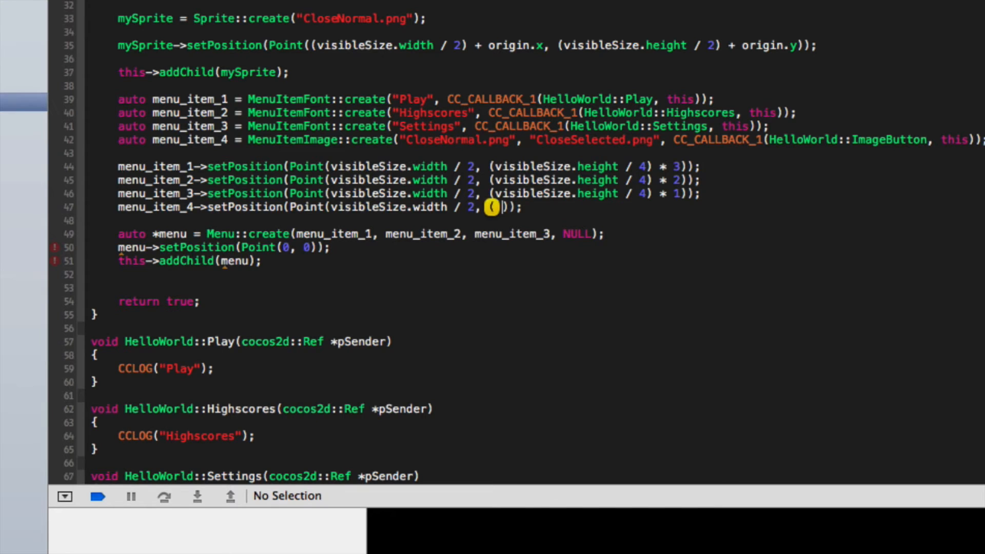
{"action": "type", "text": "visibleSize.height /"}
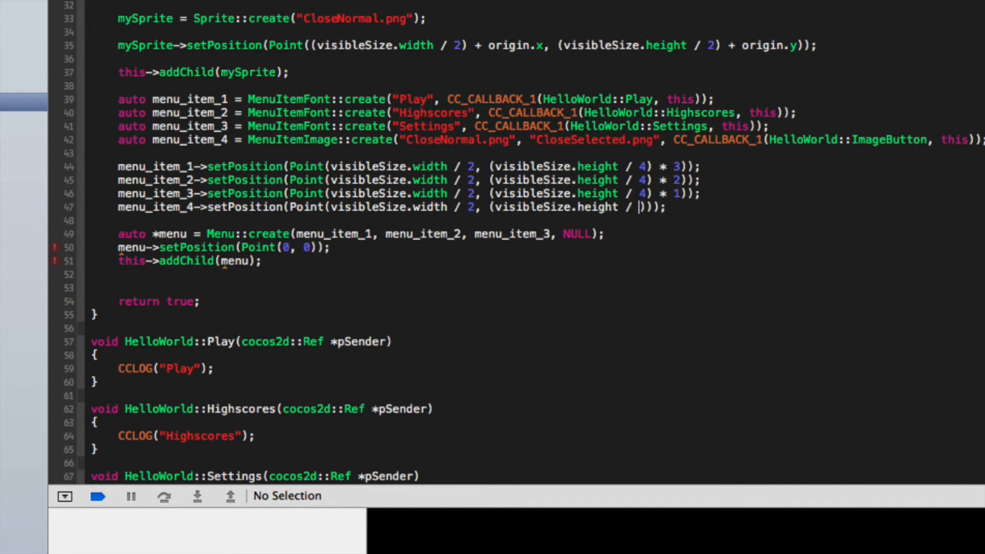
{"action": "type", "text": "5"}
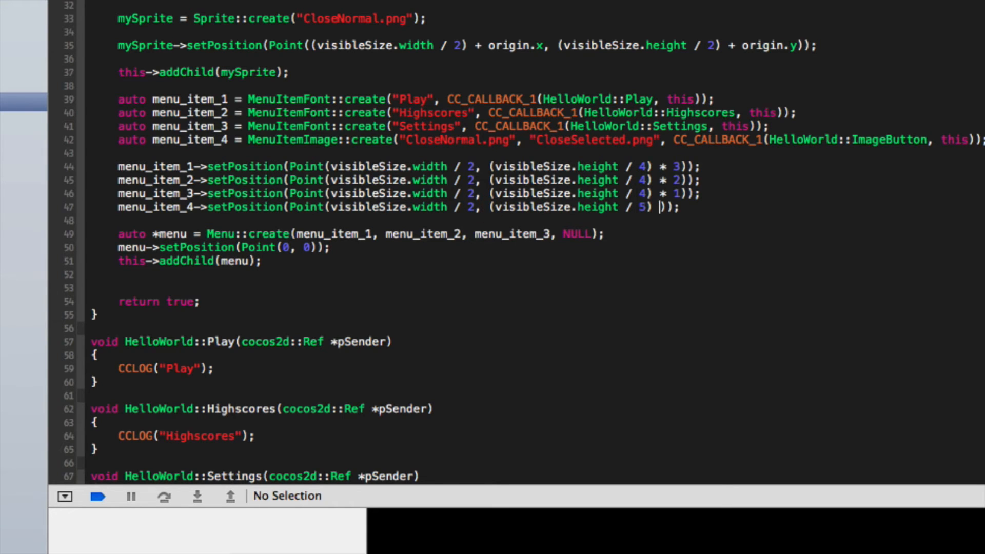
{"action": "type", "text": "* 1"}
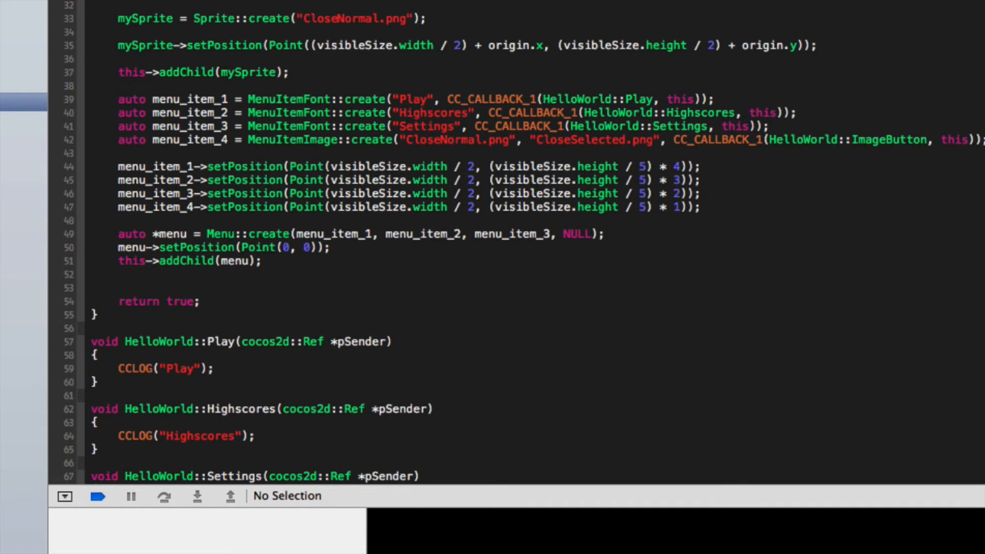
Add an empty argument slot after menu_item_3 in Menu::create, before NULL.
{"action": "left_click", "coordinate": [644, 193]}
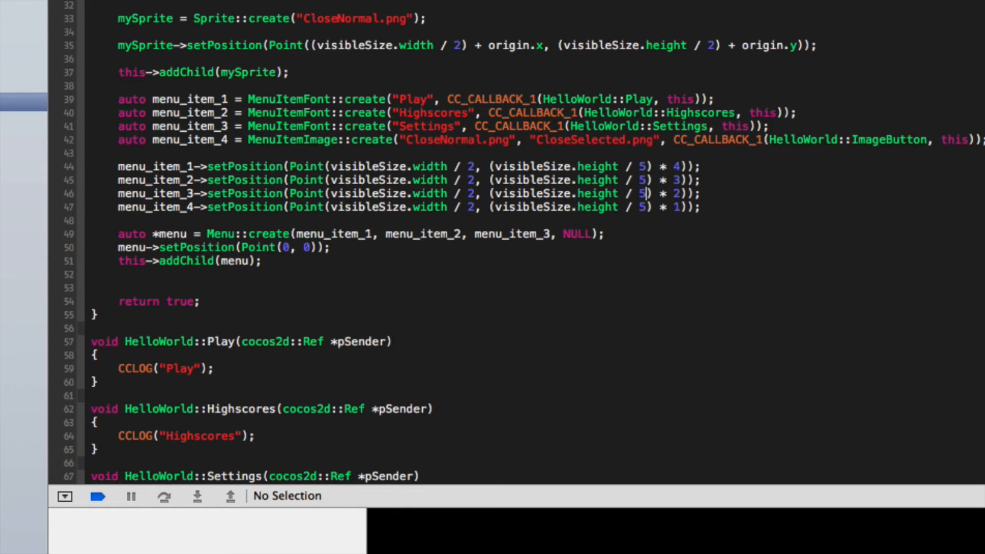
{"action": "mouse_move", "coordinate": [747, 199]}
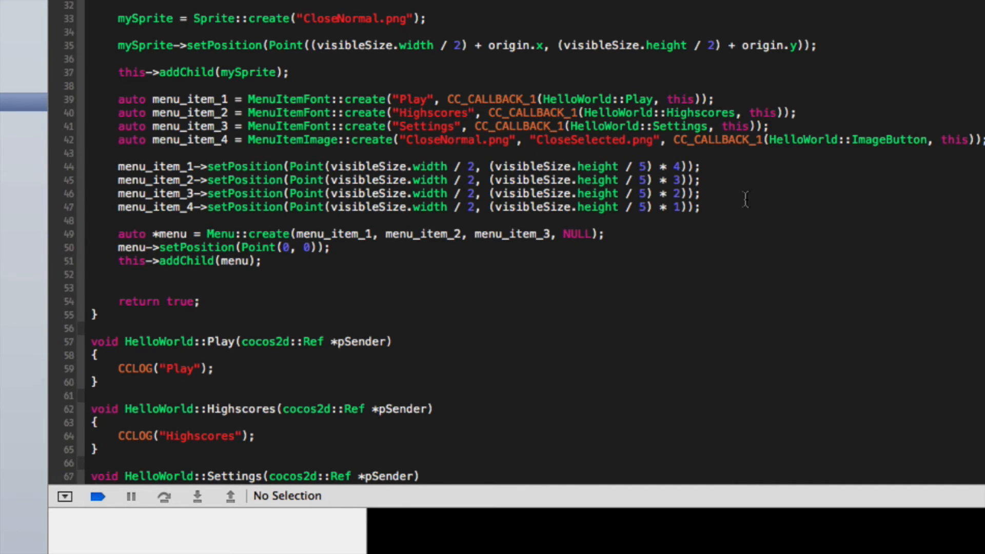
{"action": "left_click", "coordinate": [697, 207]}
{"action": "type", "text": ", "}
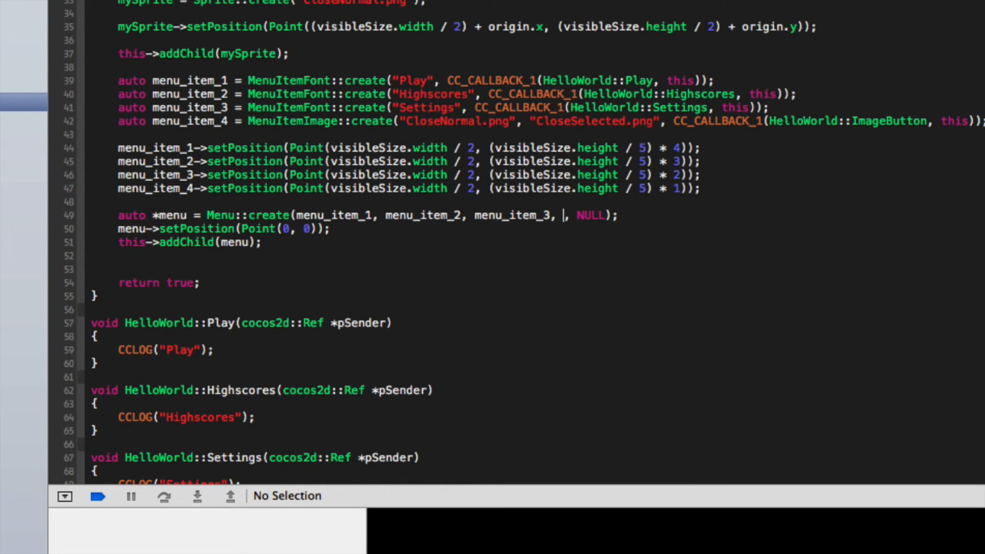
Add menu_item_4 to the Menu::create list and open a blank line after the Settings handler.
{"action": "type", "text": "menu_item_3"}
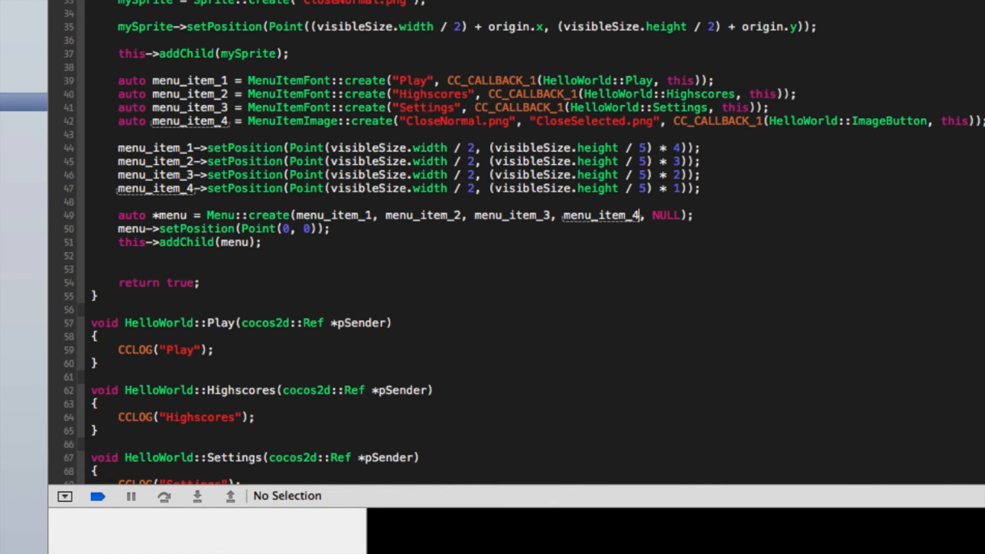
{"action": "scroll", "scroll_direction": "down", "scroll_amount": 3}
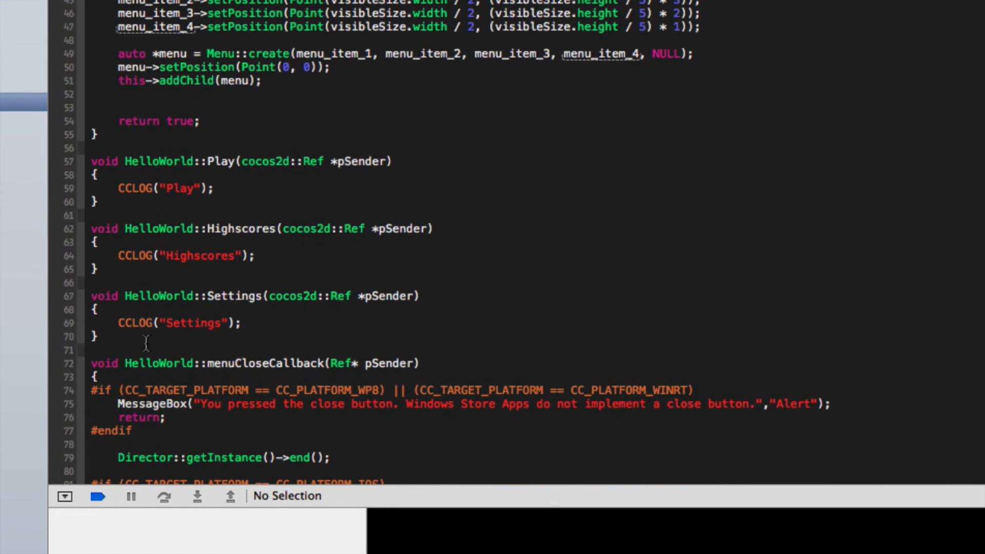
{"action": "key", "text": "enter"}
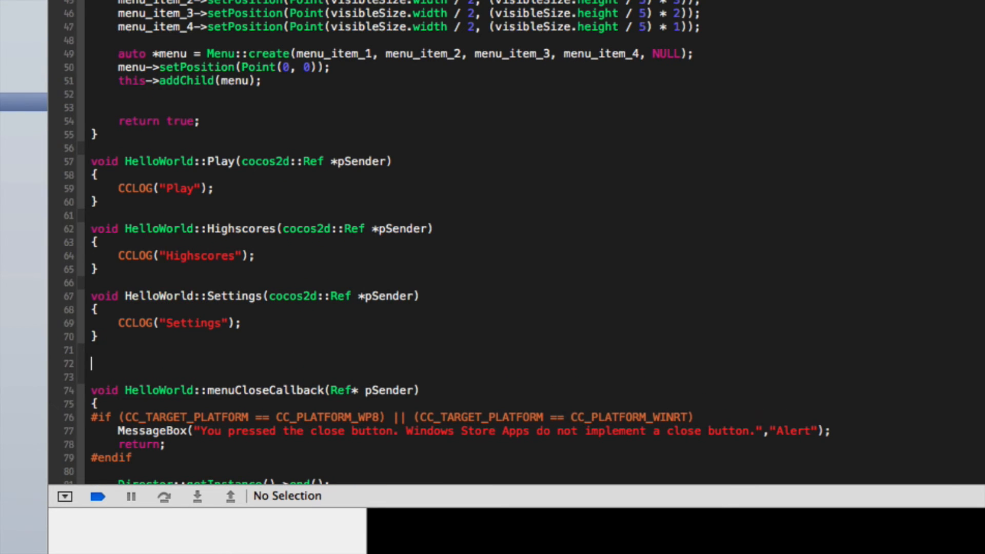
Define void HelloWorld::ImageButton(cocos2d::Ref *pSender) containing CCLOG("IMAGE Button").
{"action": "type", "text": "void"}
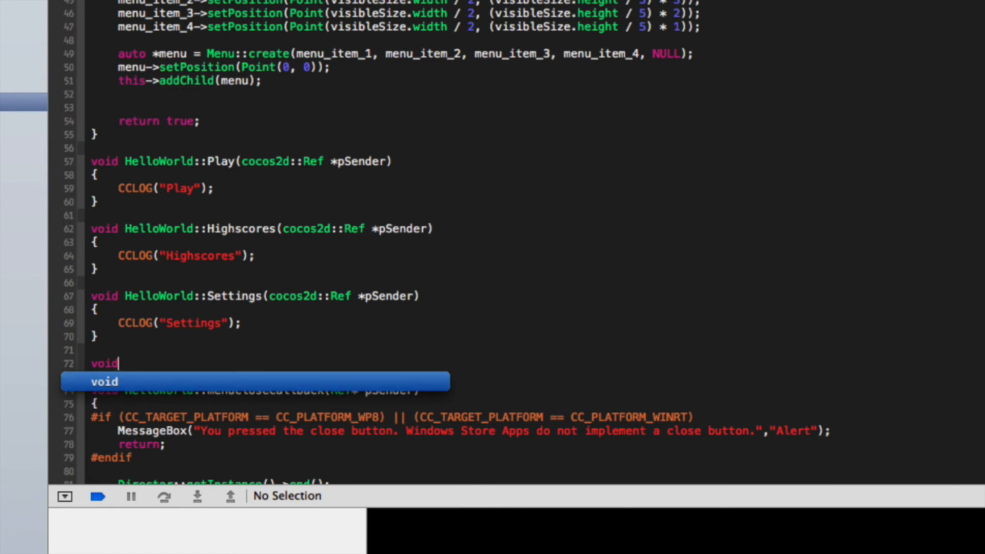
{"action": "type", "text": "HelloWorld::"}
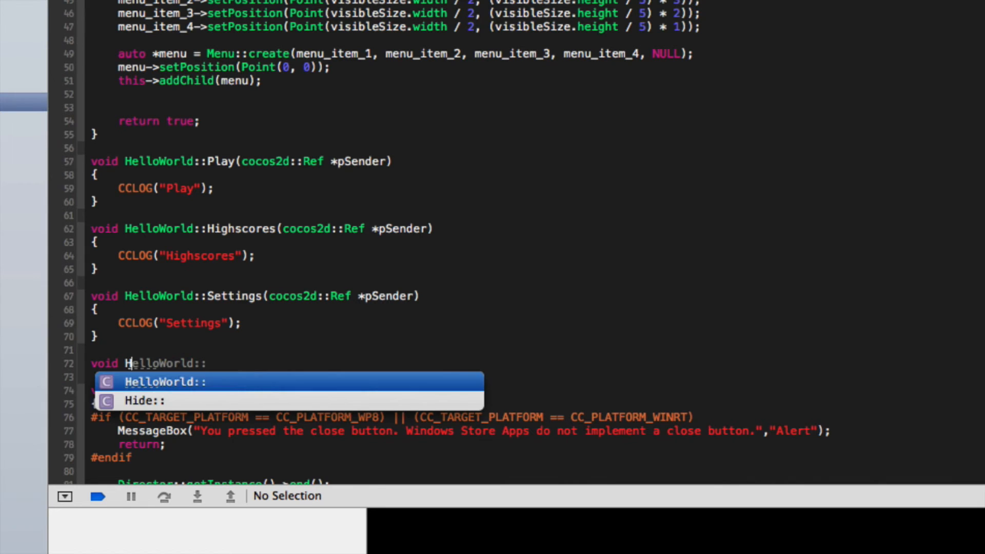
{"action": "type", "text": "ImageButton(cocos2d::Ref *pSender"}
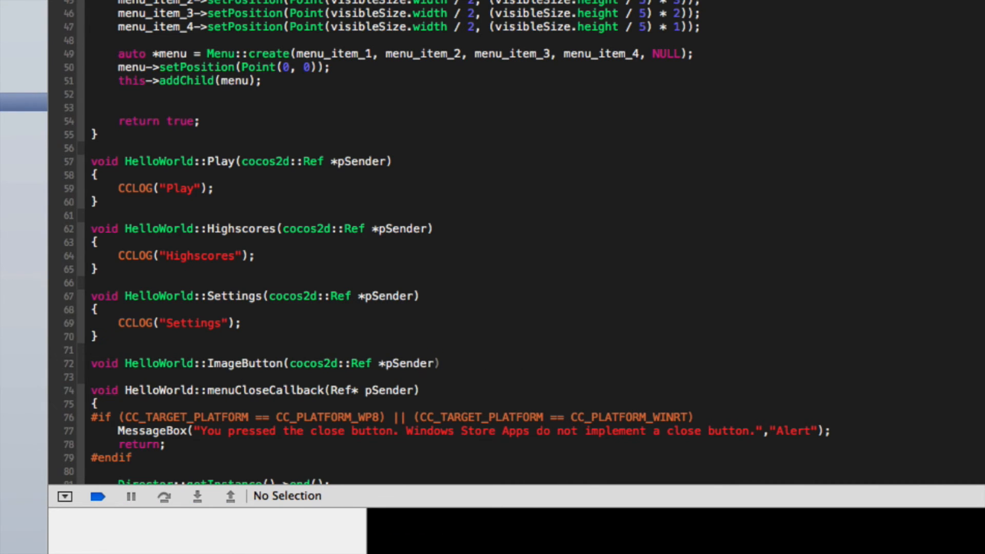
{"action": "left_click", "coordinate": [53, 363]}
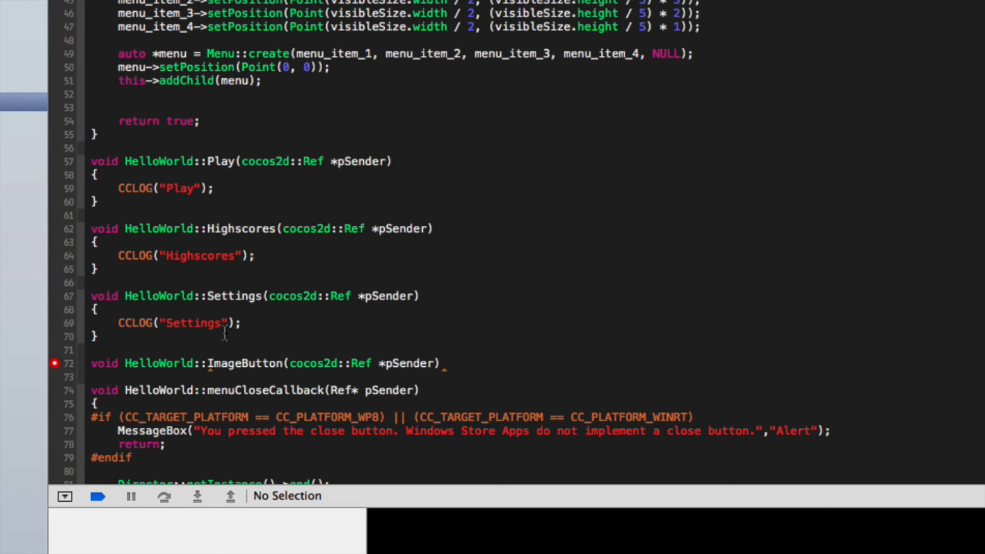
{"action": "type", "text": "class"}
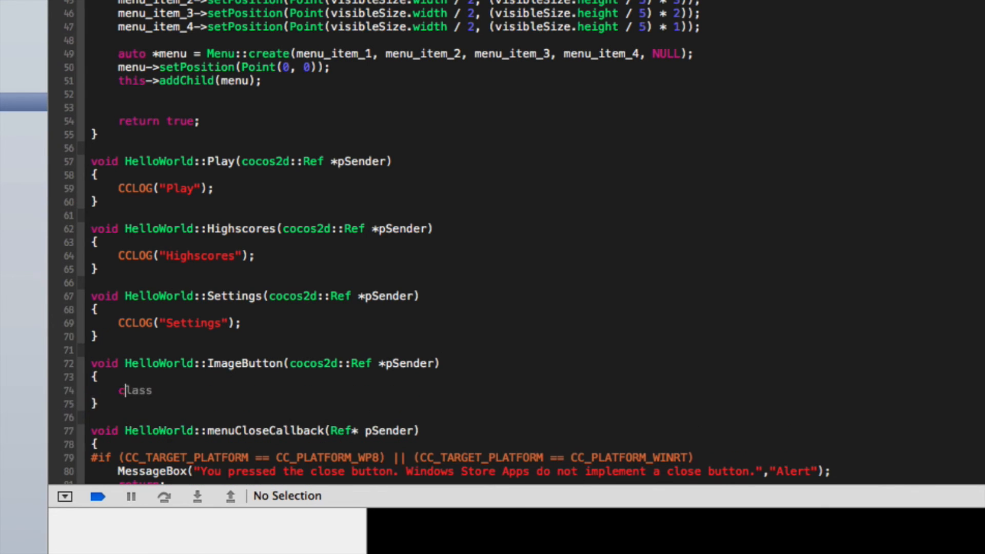
{"action": "type", "text": "CCLOG();"}
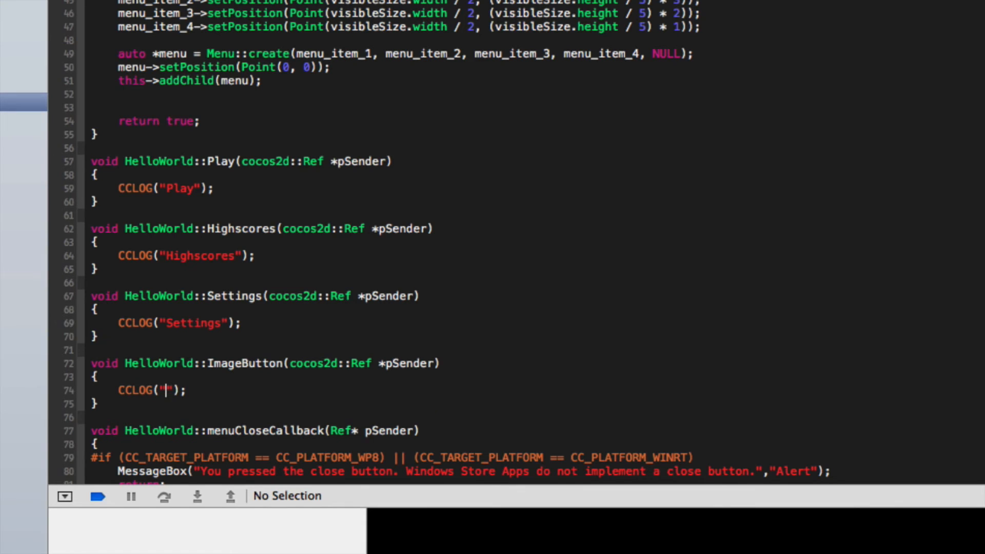
{"action": "type", "text": "IMAGE Button"}
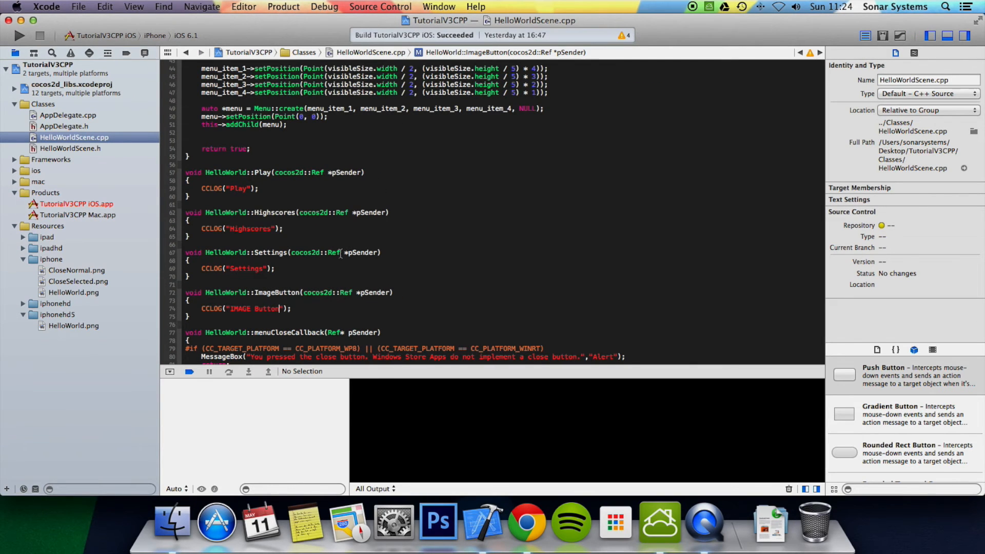
Run TutorialV3CPP in the iOS Simulator, showing Play, Highscores, Settings and the image buttons.
{"action": "left_click", "coordinate": [18, 35]}
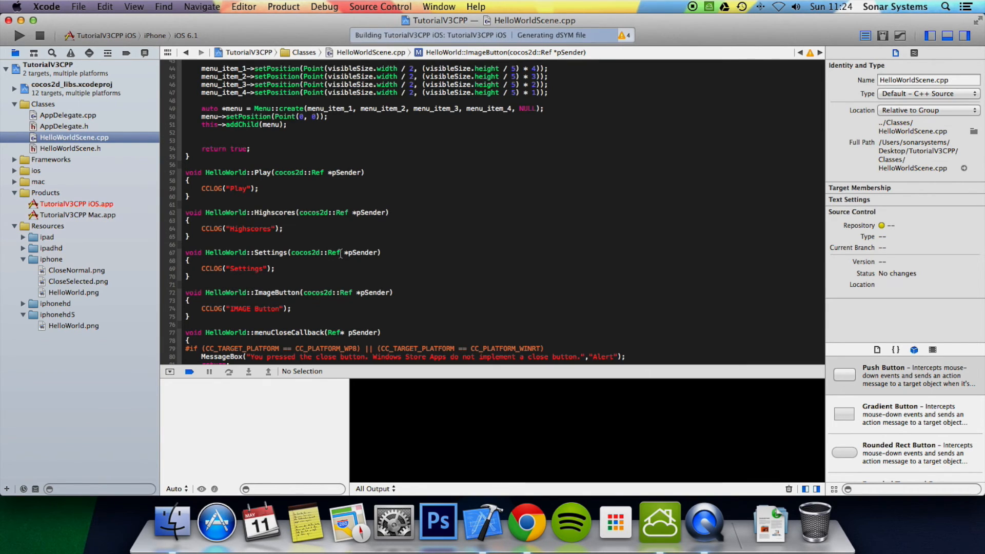
{"action": "left_click", "coordinate": [280, 308]}
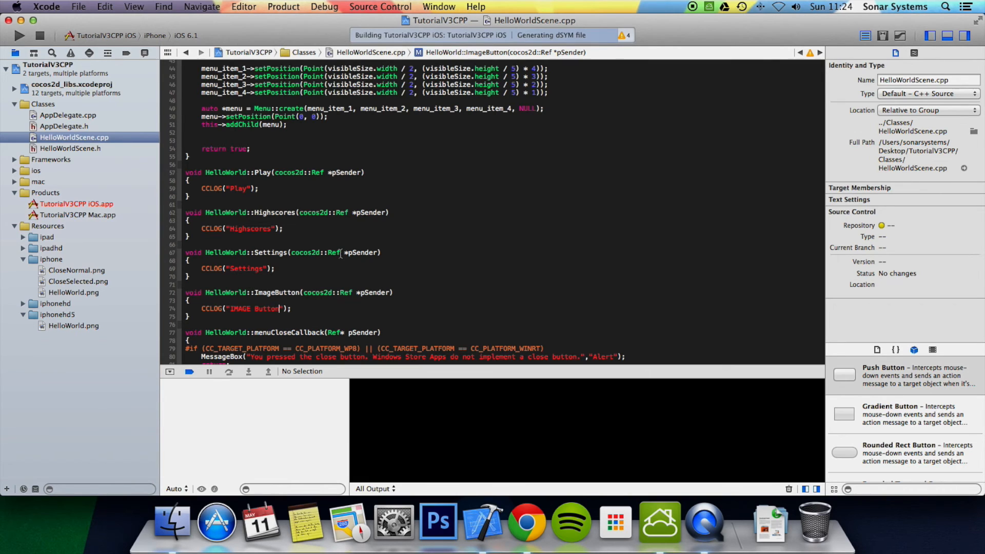
{"action": "left_click", "coordinate": [19, 35]}
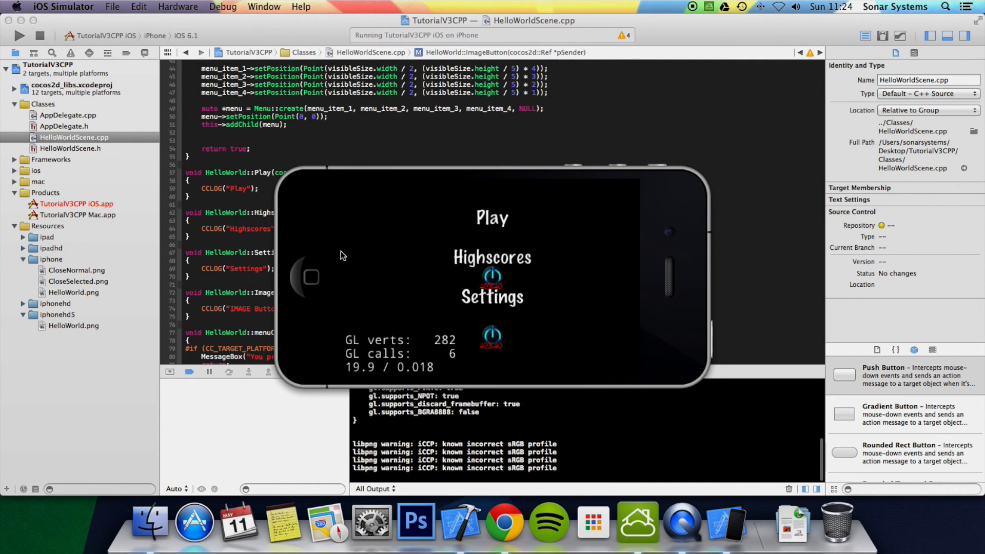
{"action": "mouse_move", "coordinate": [525, 274]}
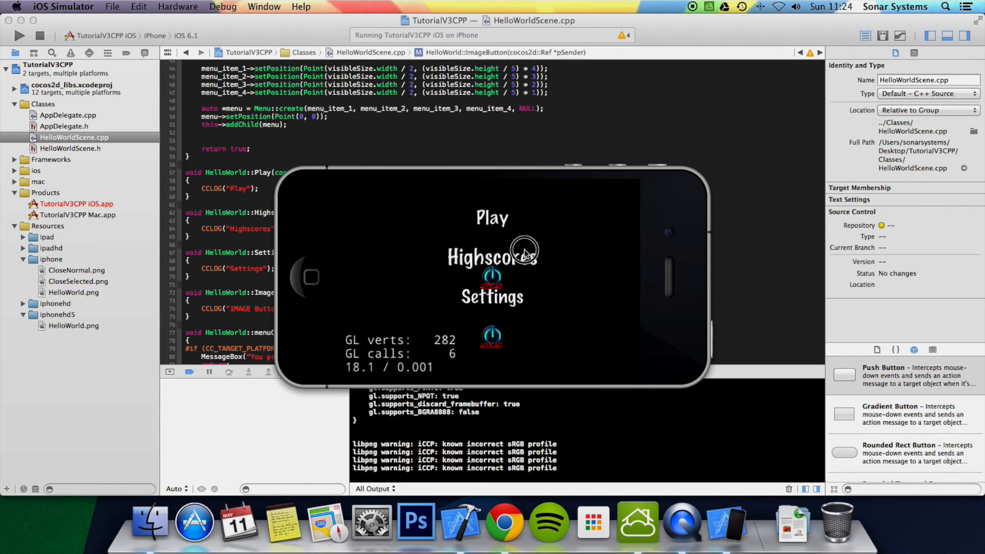
Tap Highscores, then the image button, logging Highscores and IMAGE Button messages.
{"action": "left_click", "coordinate": [492, 217]}
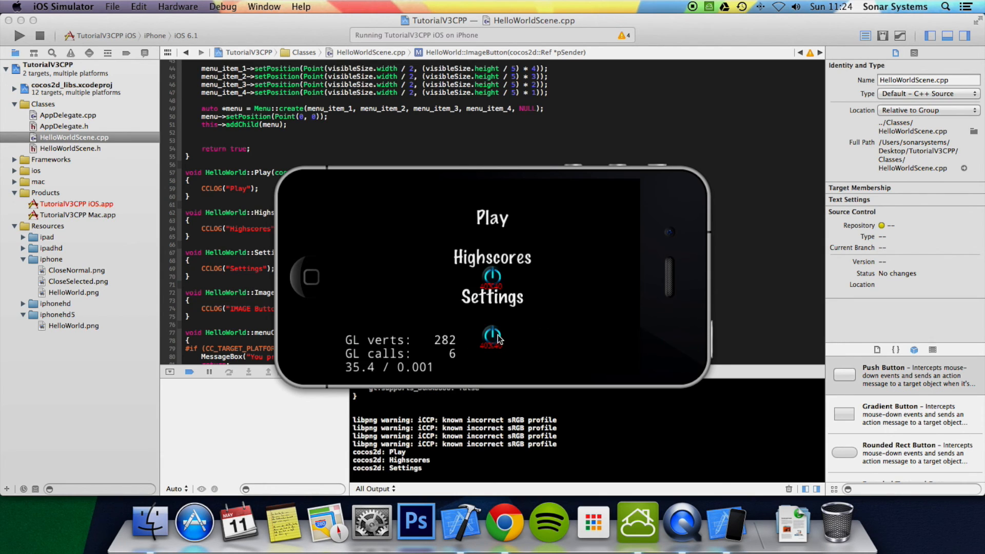
{"action": "left_click", "coordinate": [492, 336]}
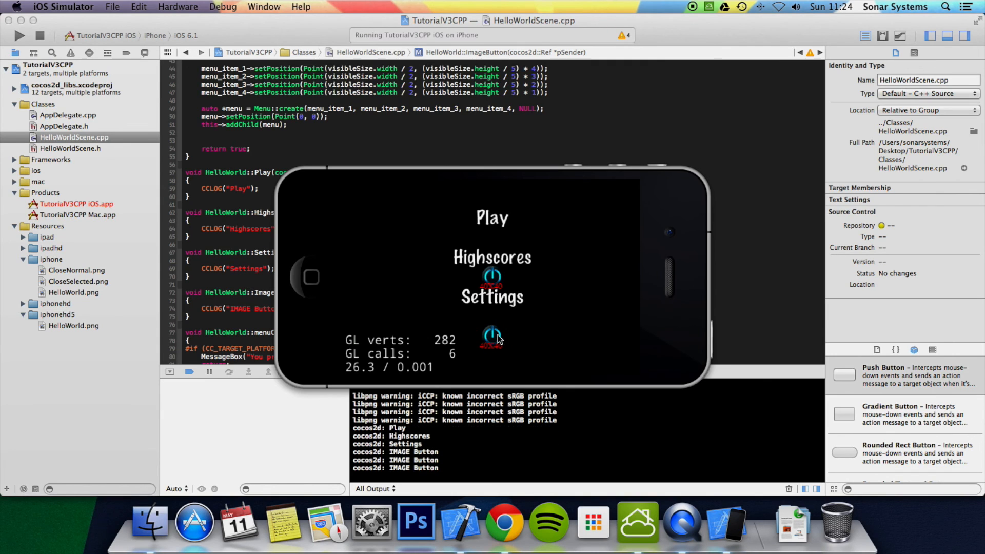